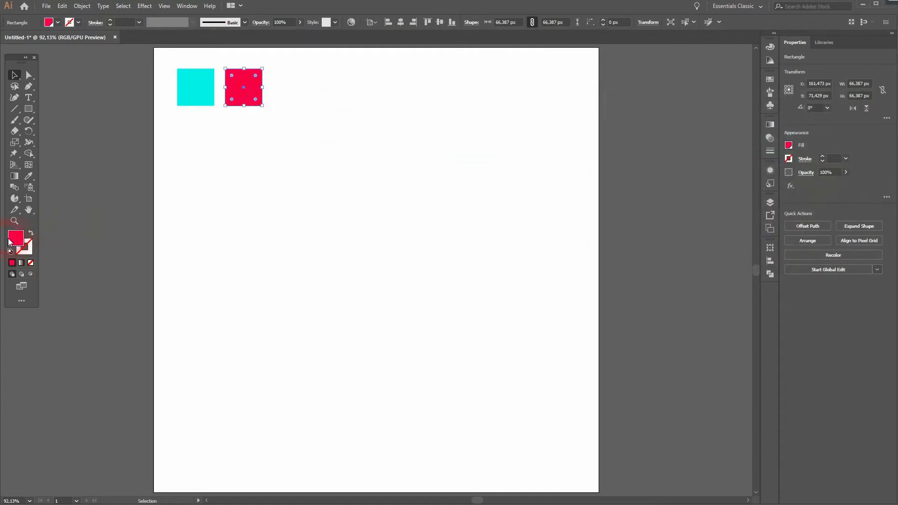
Confirm the red square's fill colour and save it as a new swatch.
double_click(15, 239)
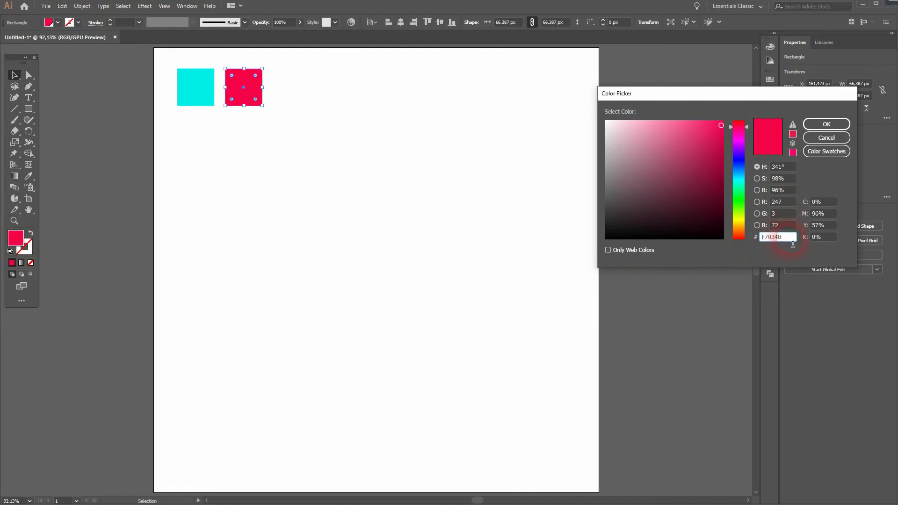
left_click(825, 124)
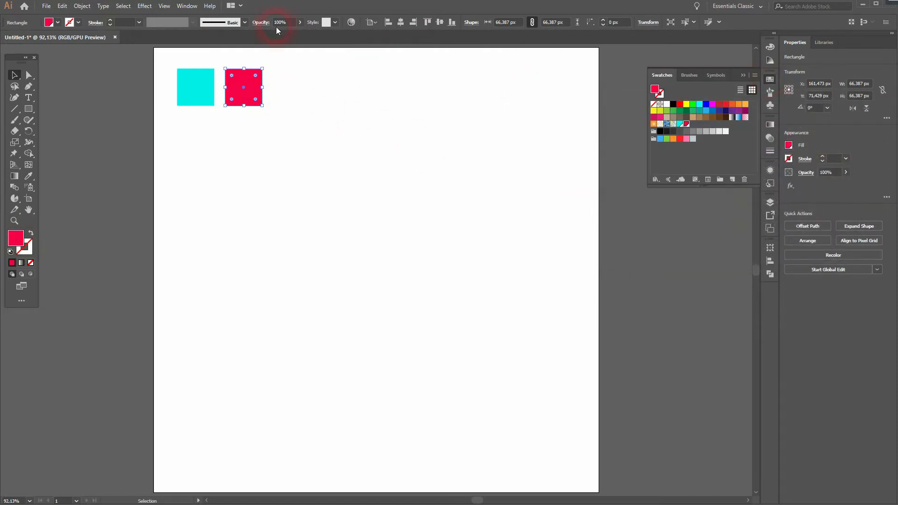
left_click(186, 5)
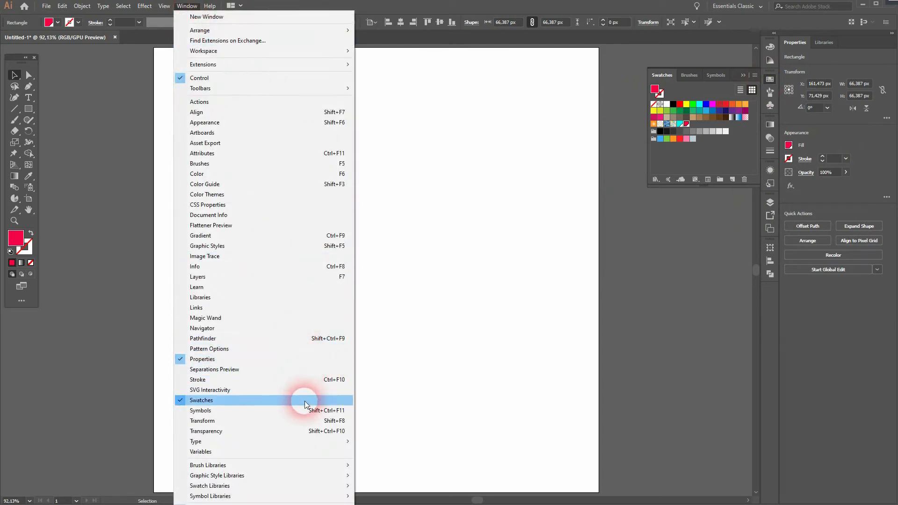
left_click(201, 401)
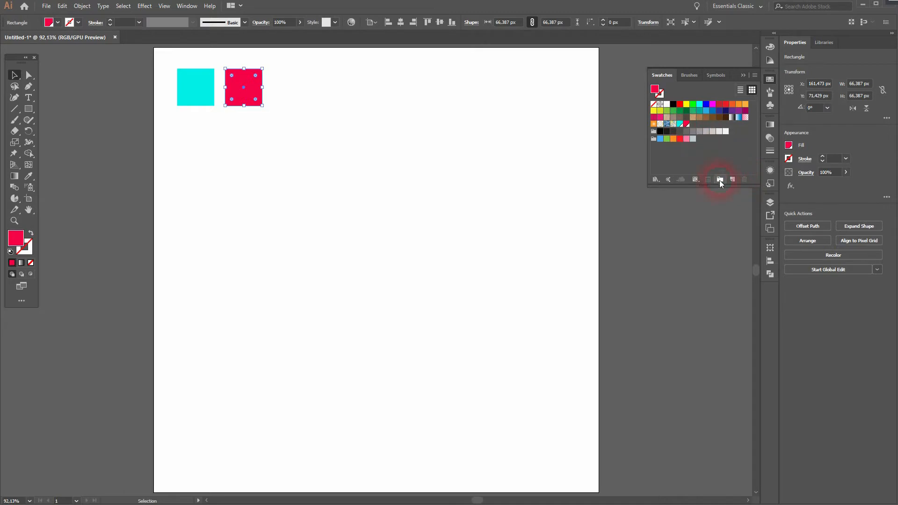
left_click(720, 179)
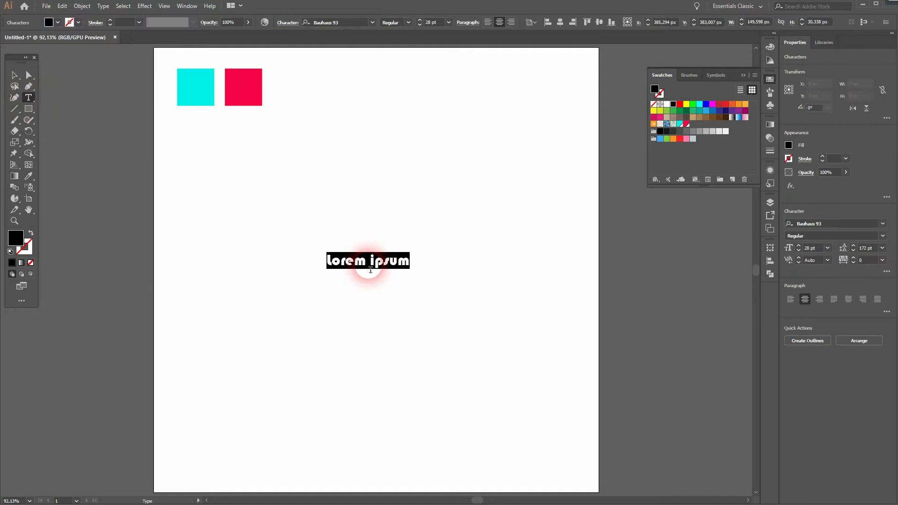
Type TIK and TOK, stack them, and scale them up centred on the page.
type("TIK")
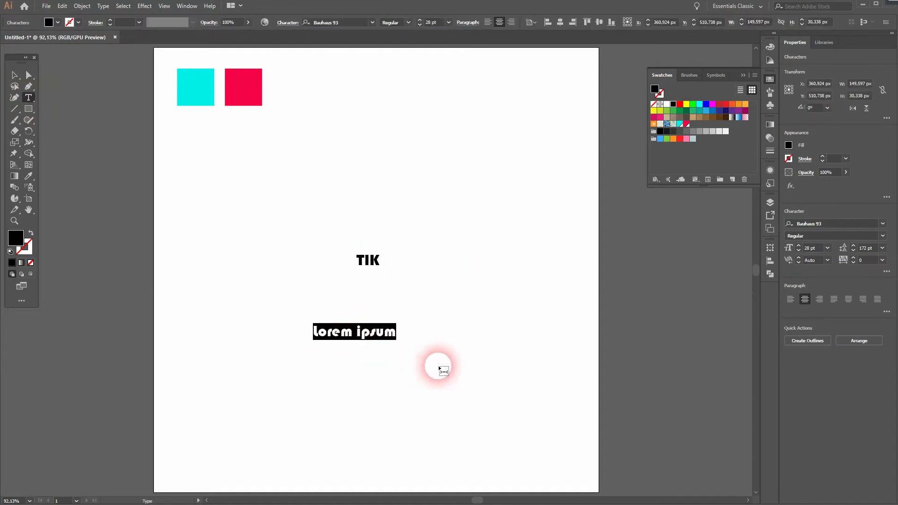
type("TOK")
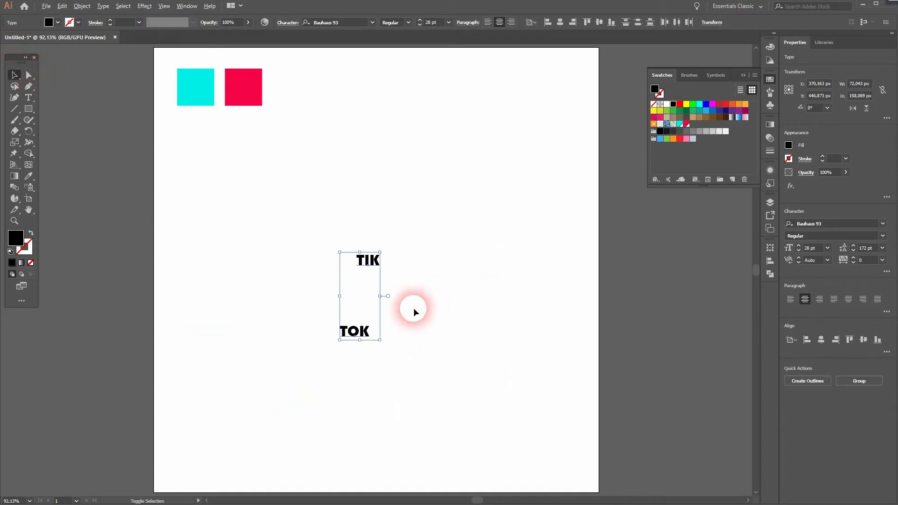
left_click_drag(383, 296, 439, 296)
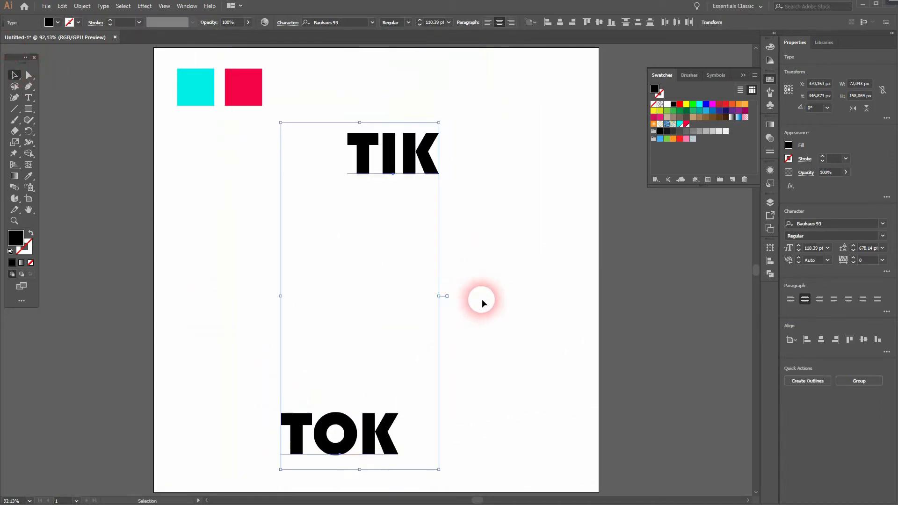
left_click_drag(338, 432, 392, 215)
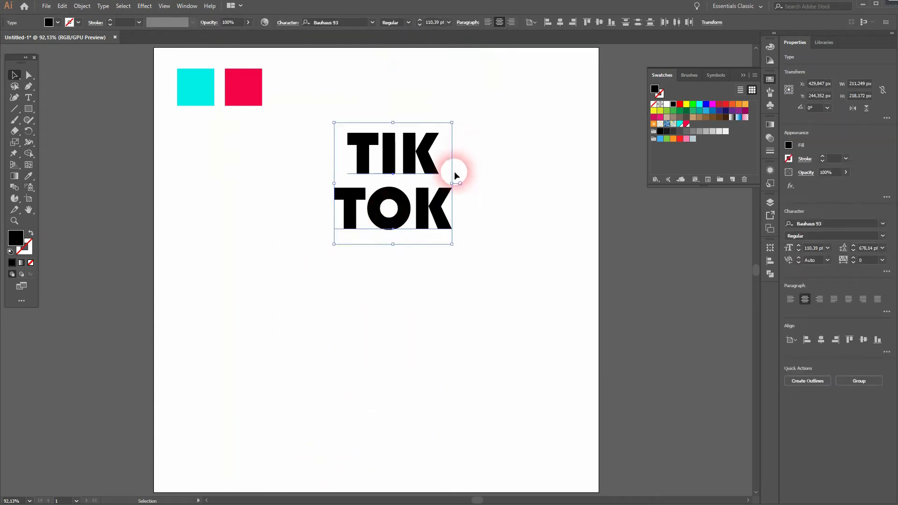
left_click_drag(455, 174, 429, 292)
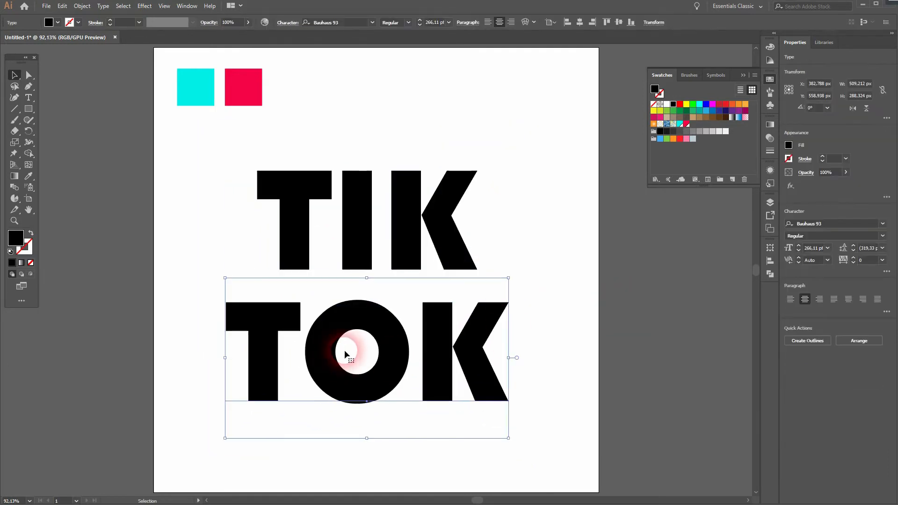
left_click_drag(344, 354, 535, 314)
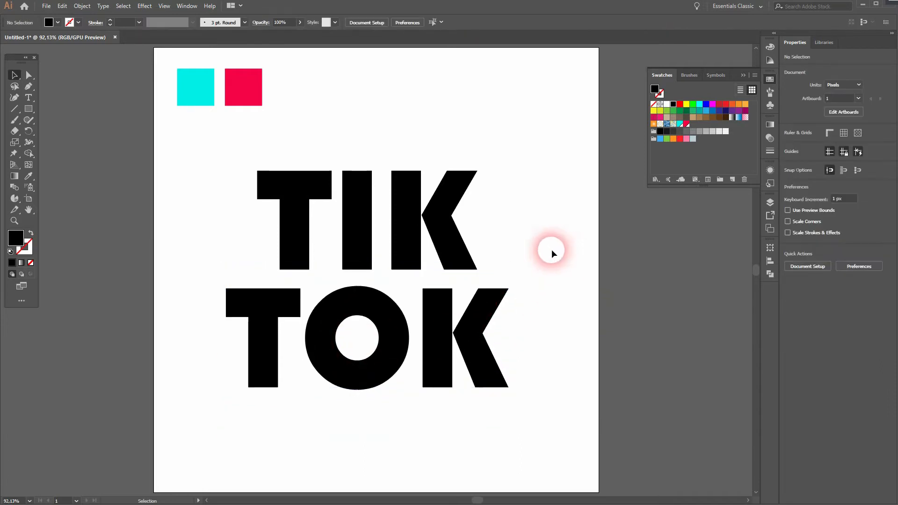
left_click_drag(553, 252, 431, 309)
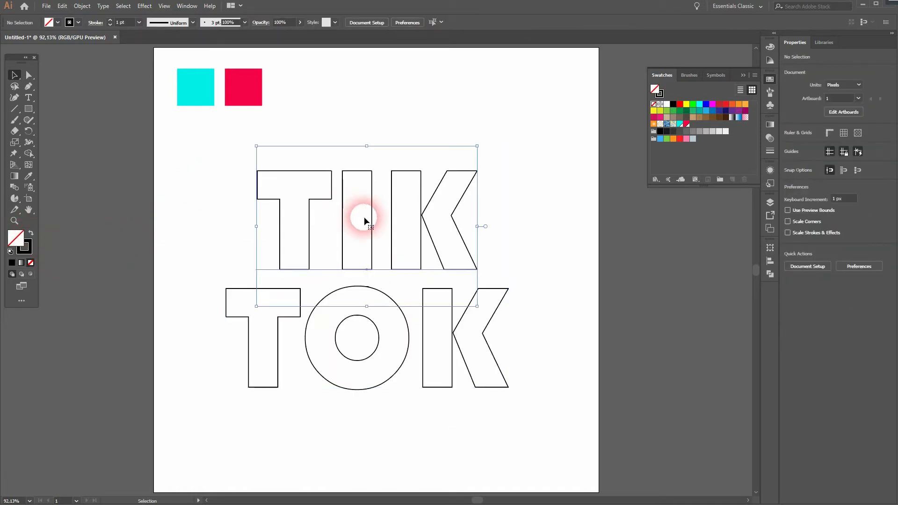
Select the TIK word for recolouring.
left_click(366, 220)
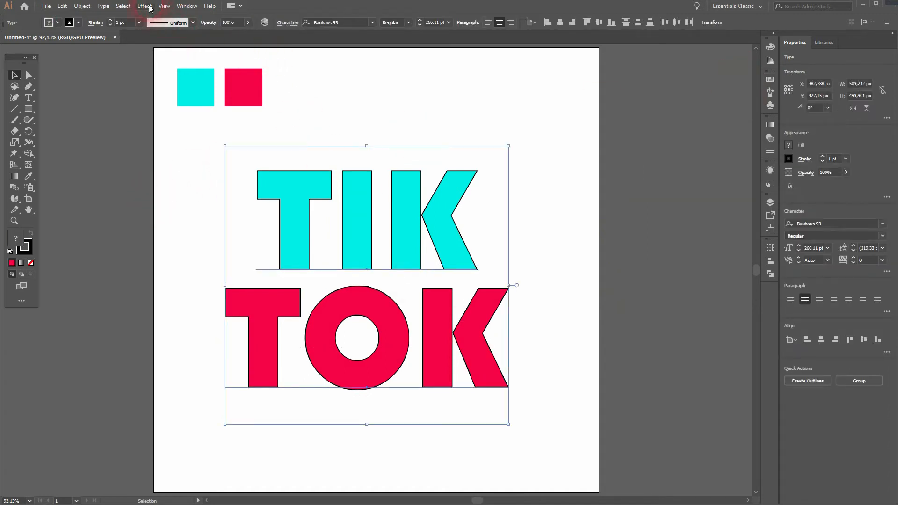
Add a Transform effect to the lettering with Preview on and 10 copies.
left_click(144, 6)
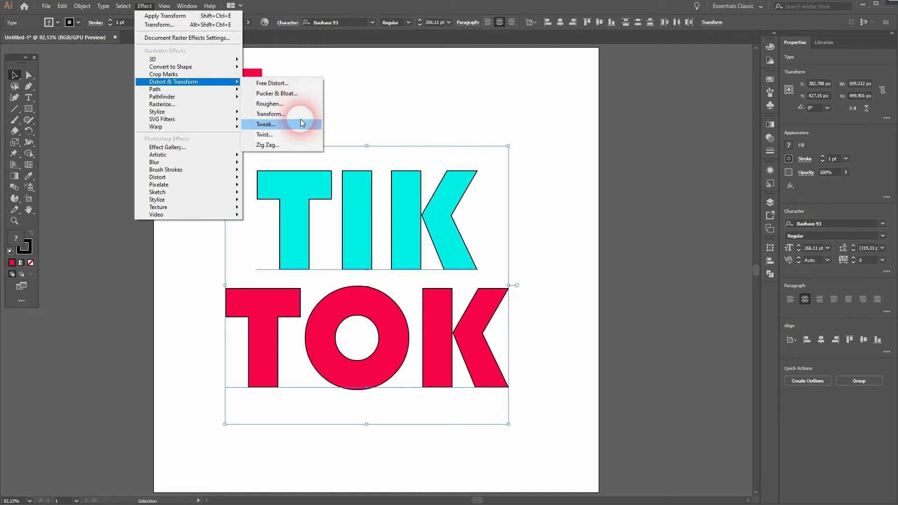
left_click(271, 113)
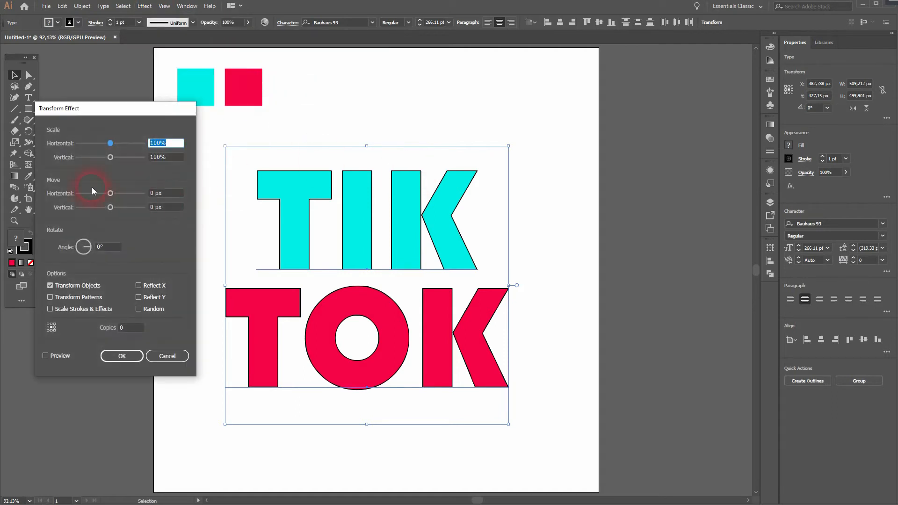
left_click(46, 356)
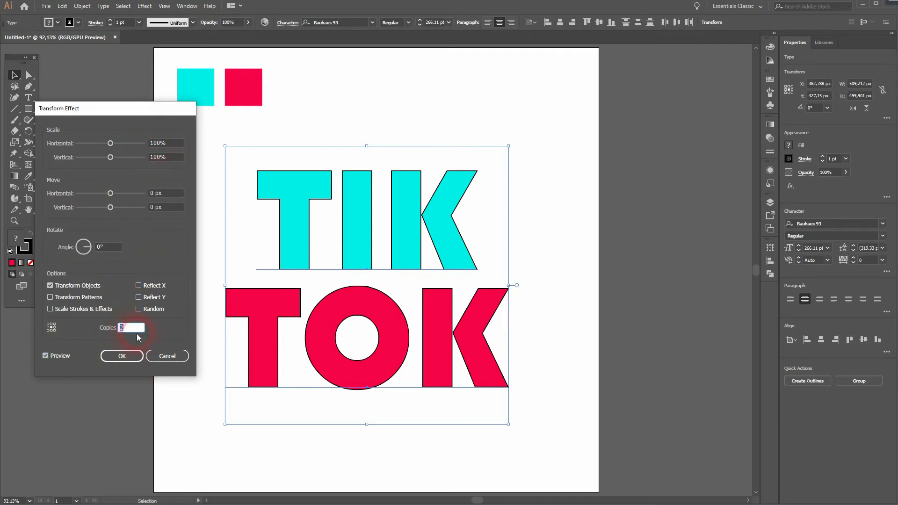
type("10")
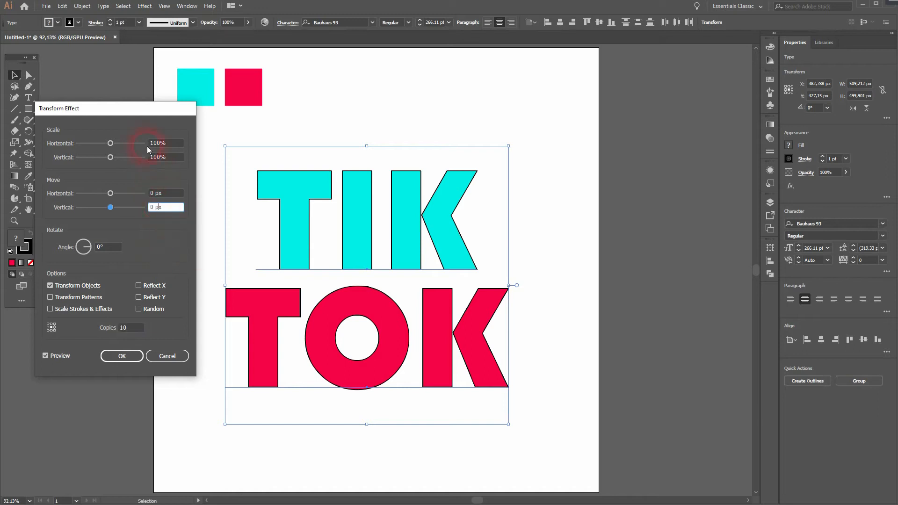
left_click_drag(111, 143, 110, 142)
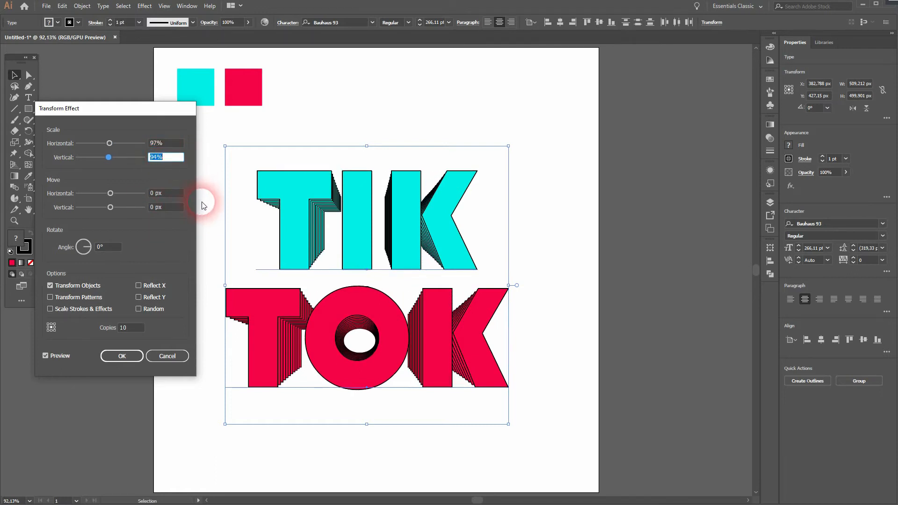
Set the Transform horizontal scale to 104% and move to 0, then apply the effect.
left_click(166, 143)
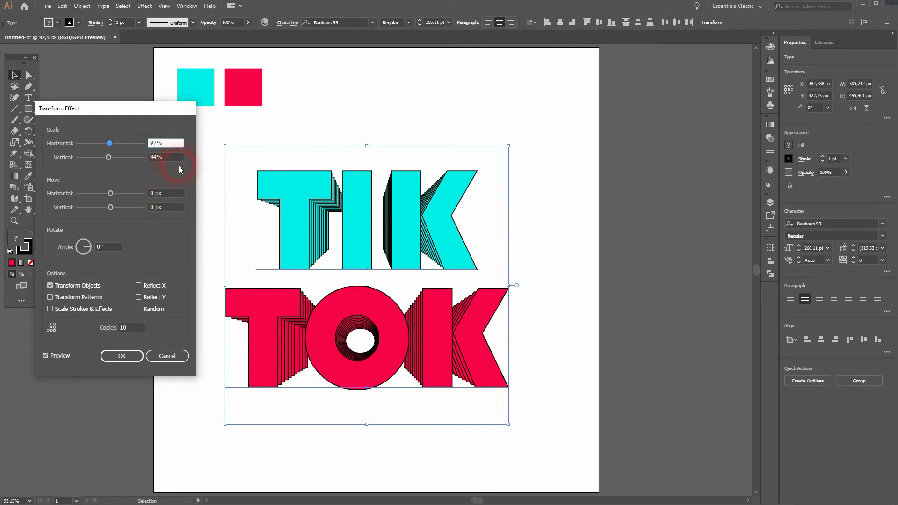
left_click(165, 143)
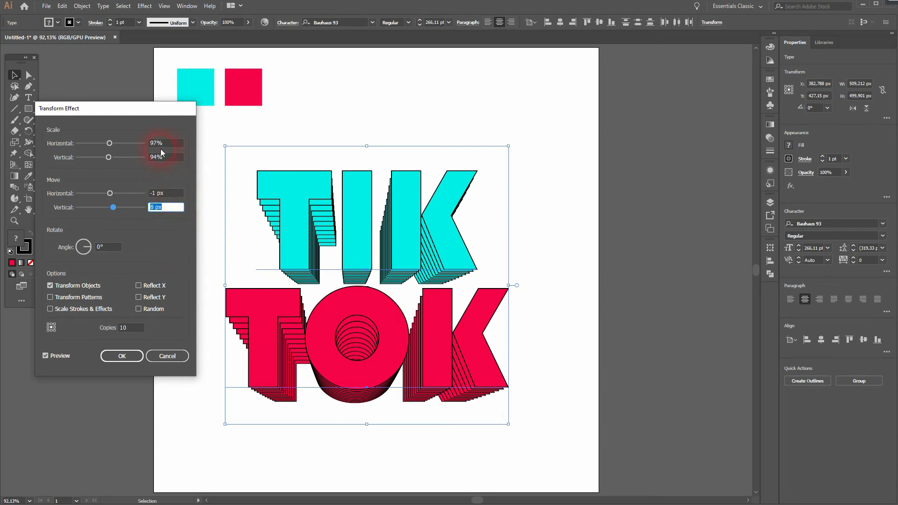
left_click(166, 143)
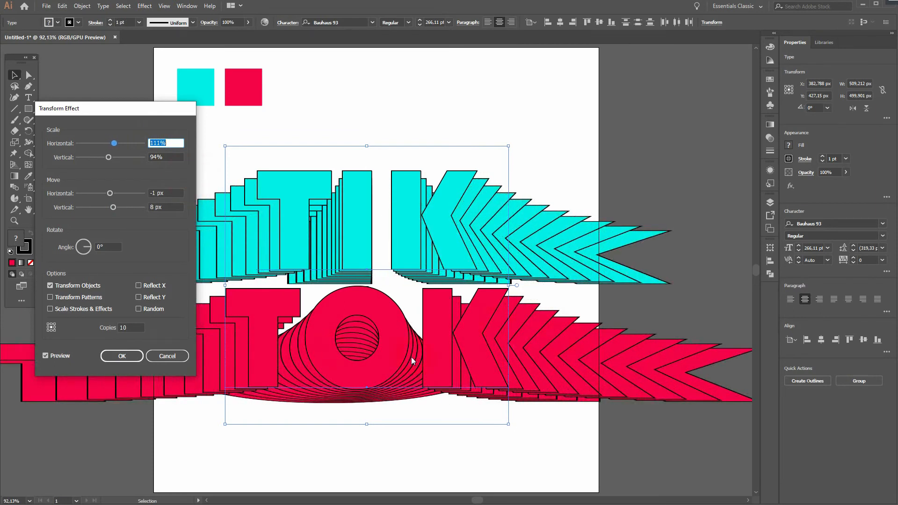
type("104%")
left_click(166, 192)
type("-2")
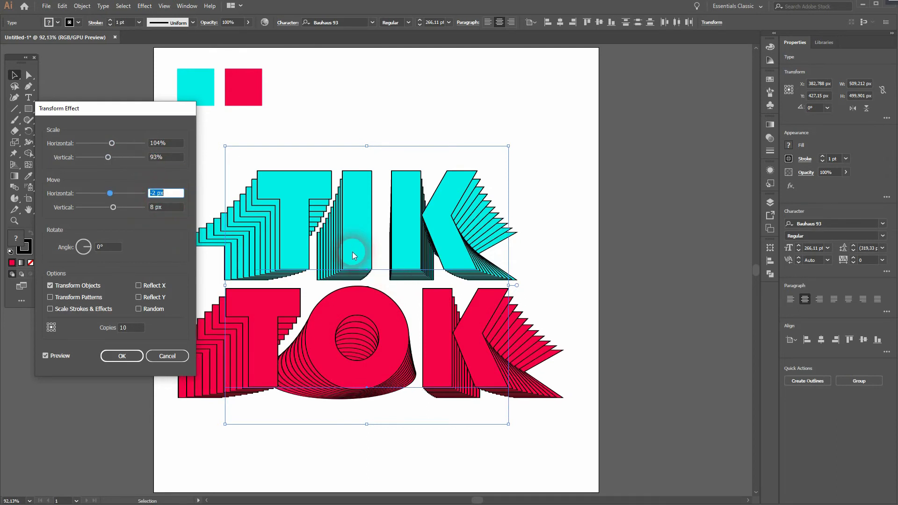
type("0")
left_click(165, 143)
type("105")
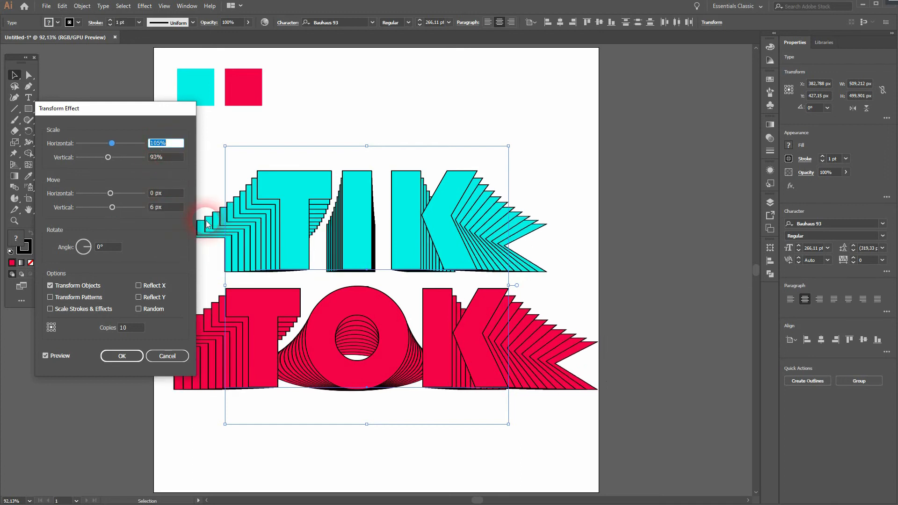
left_click_drag(114, 107, 105, 103)
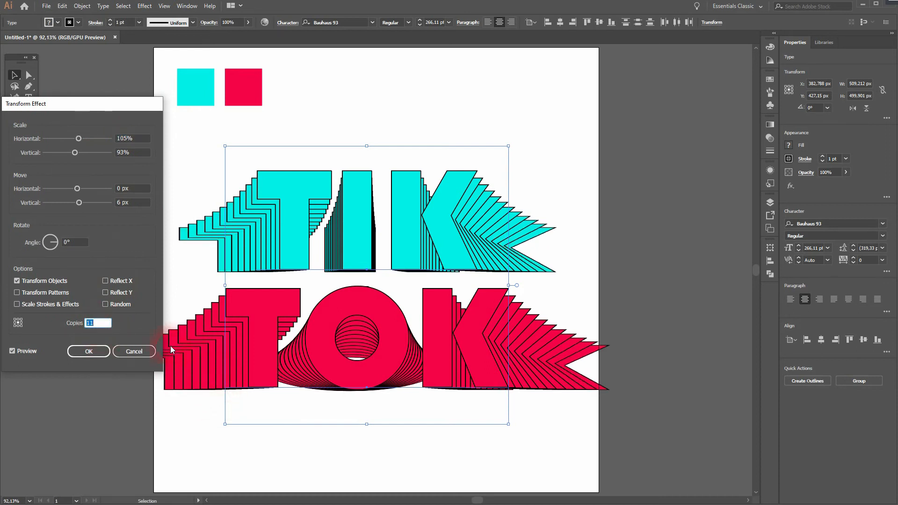
left_click(88, 352)
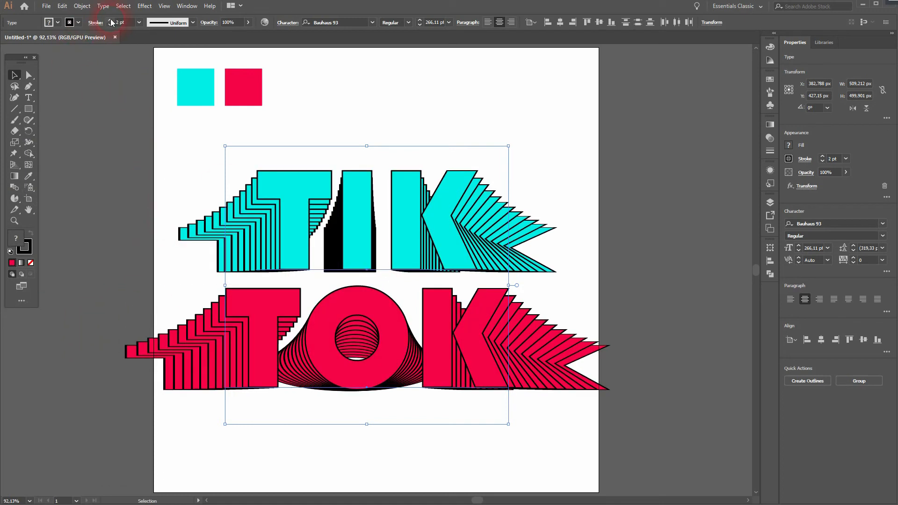
Thicken the letter outlines to 3 pt and scale the lettering down slightly.
left_click(110, 20)
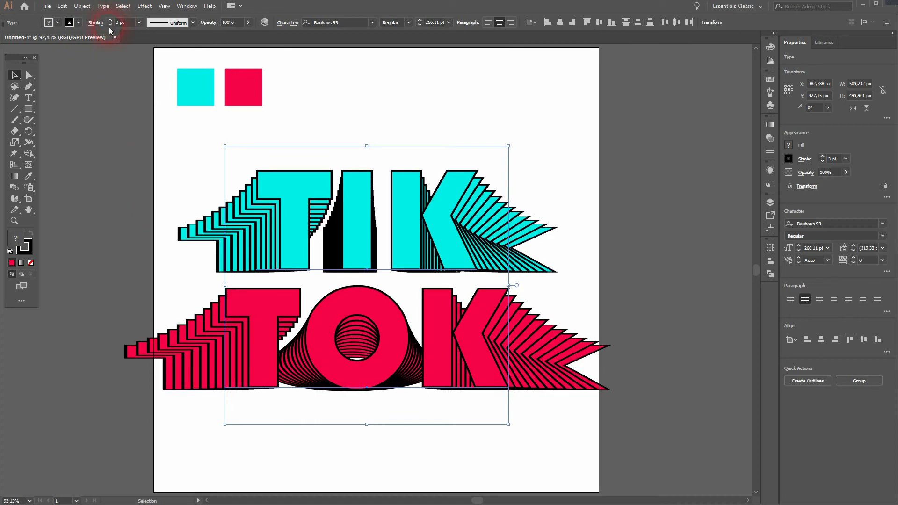
mouse_move(110, 27)
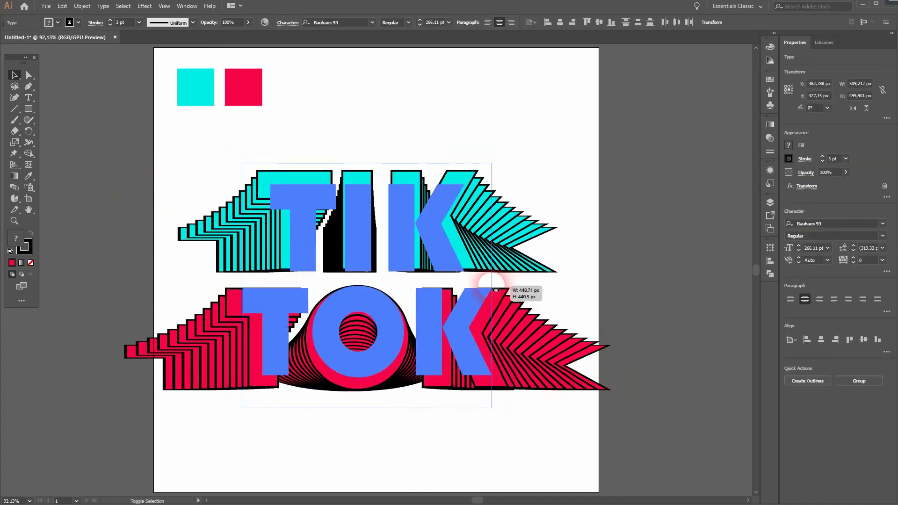
left_click_drag(491, 285, 498, 285)
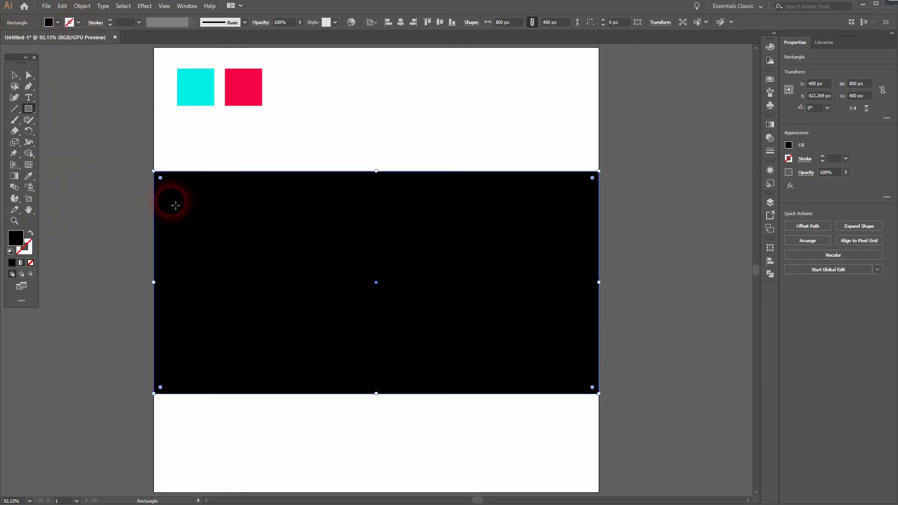
Send the black rectangle behind the lettering with Arrange > Send to Back.
right_click(175, 205)
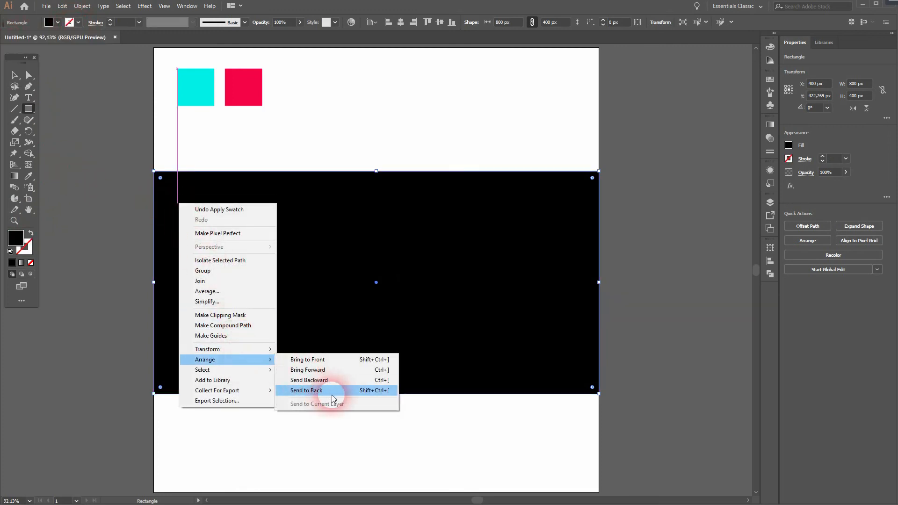
left_click(305, 391)
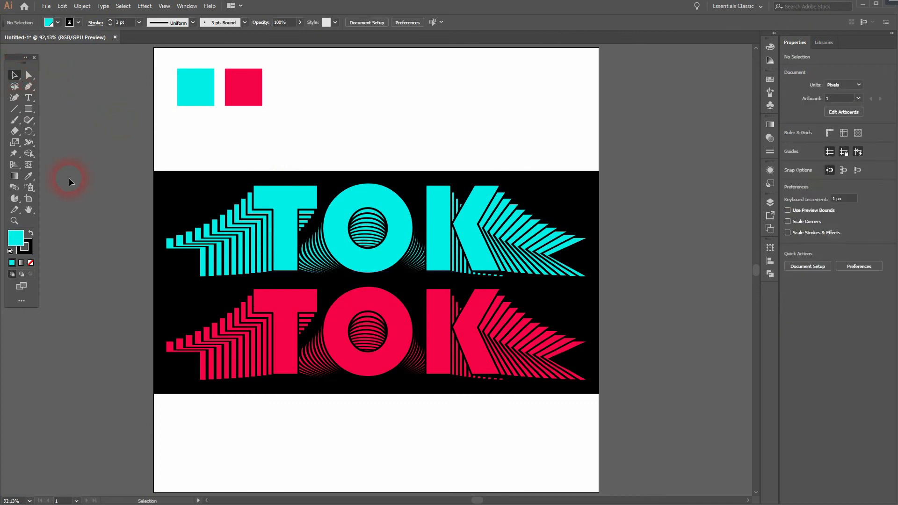
mouse_move(342, 431)
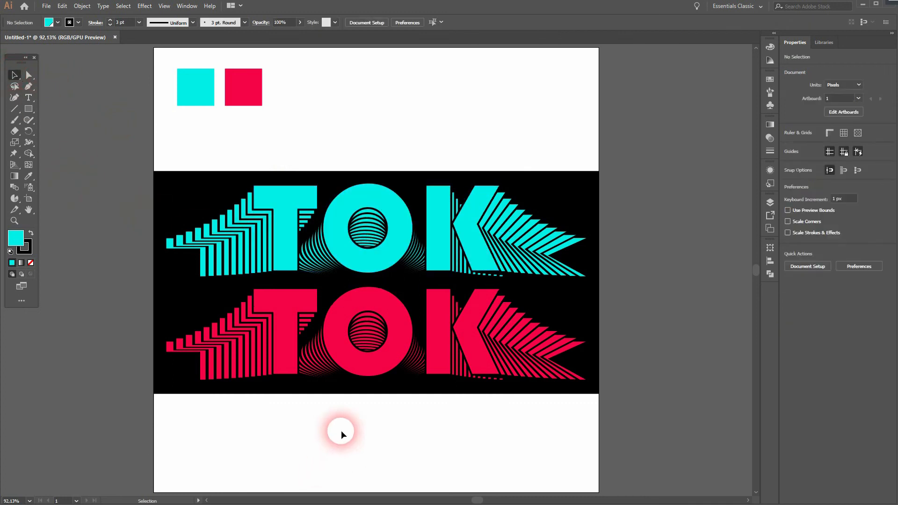